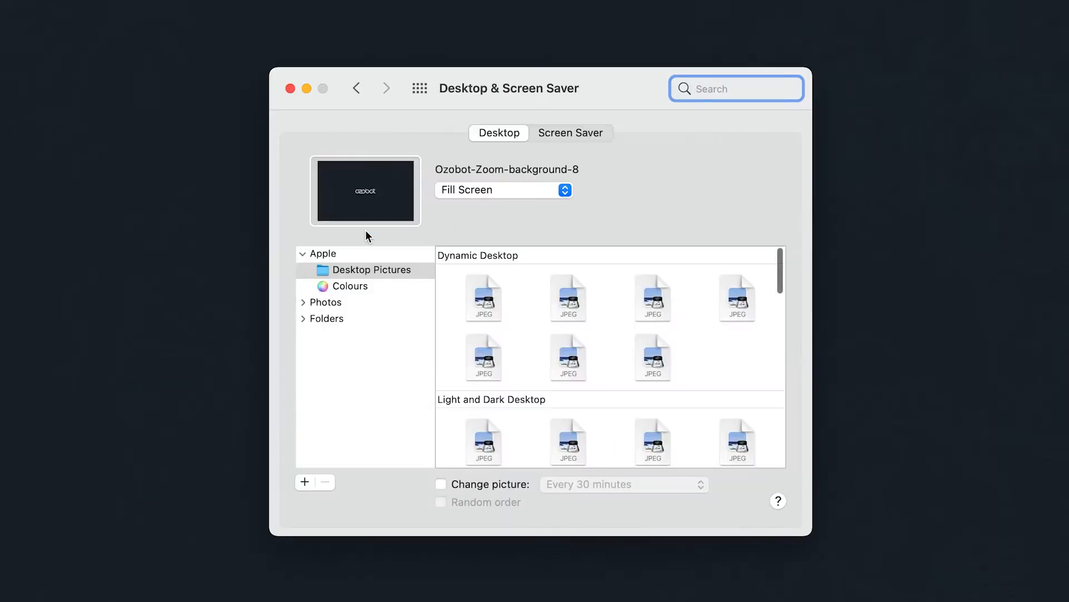
# Switch to the Screen Saver settings in Desktop & Screen Saver
pyautogui.click(570, 133)
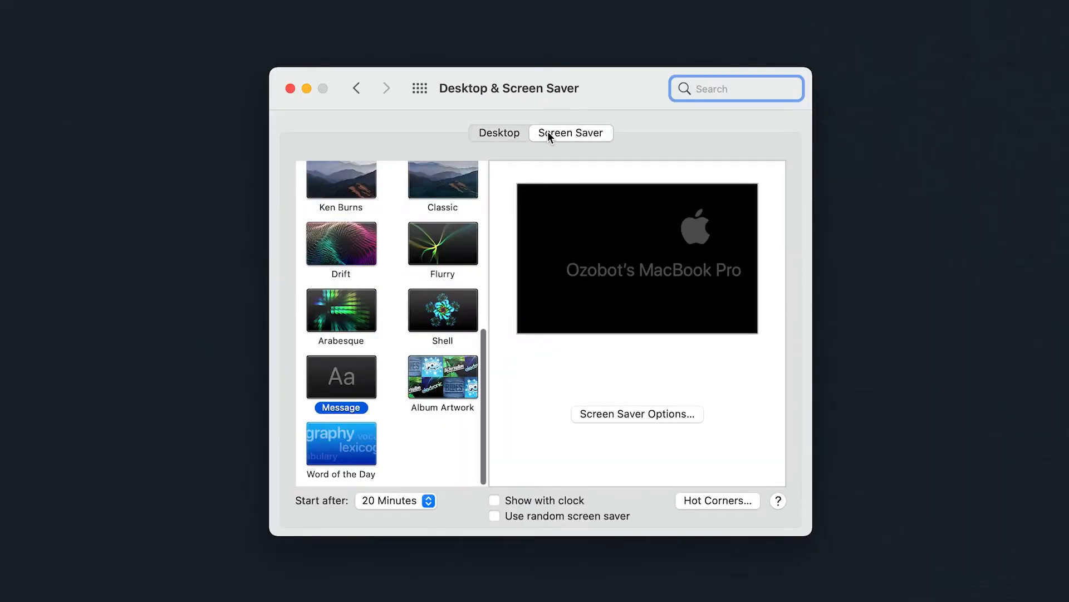
pyautogui.click(395, 500)
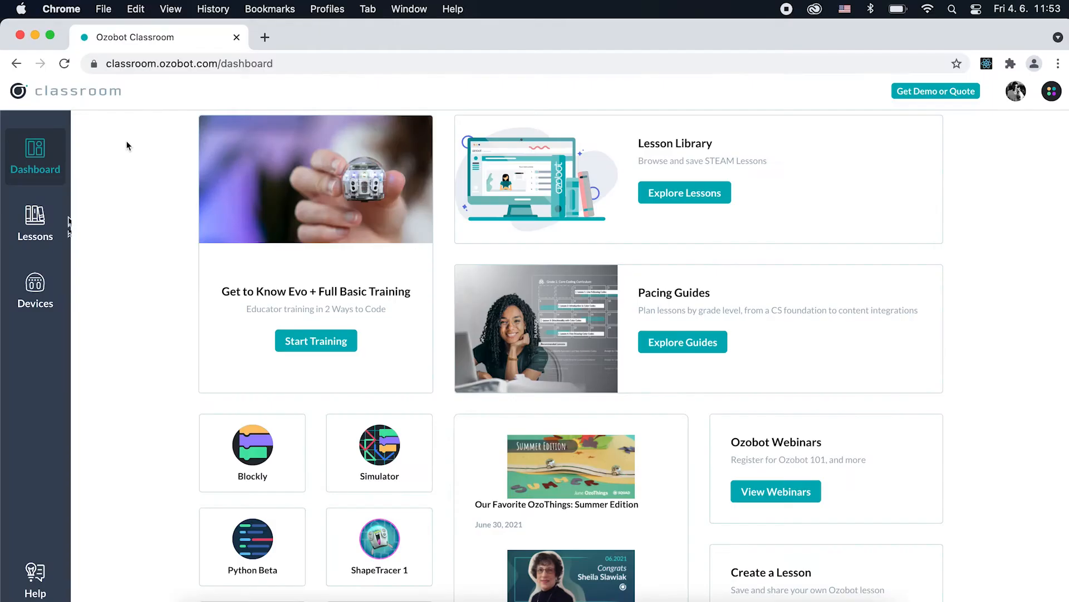
# Go to the Devices page from the Classroom dashboard sidebar
pyautogui.click(35, 290)
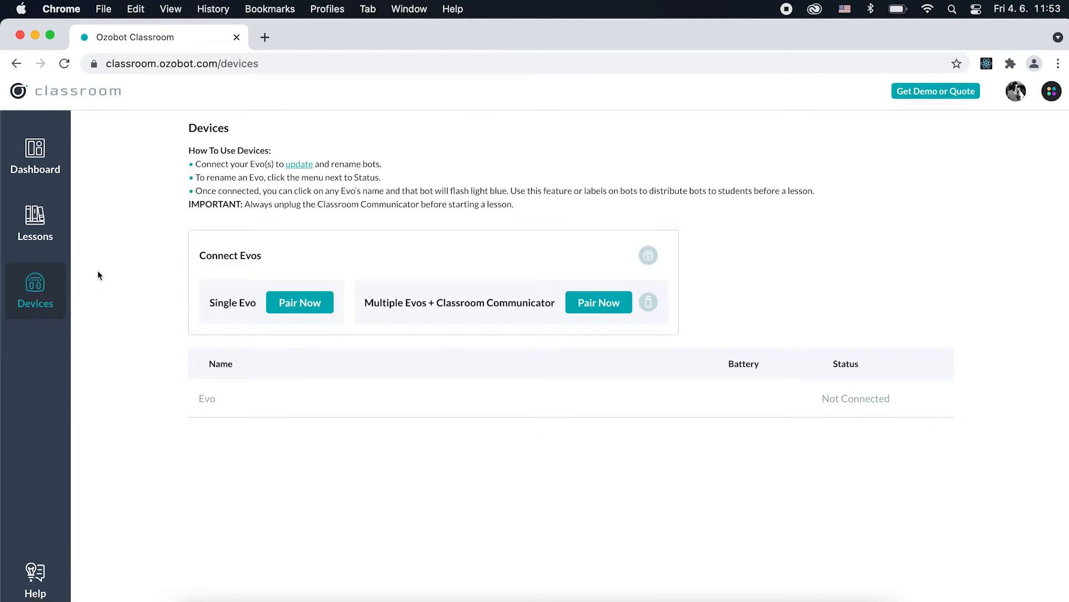
pyautogui.click(299, 164)
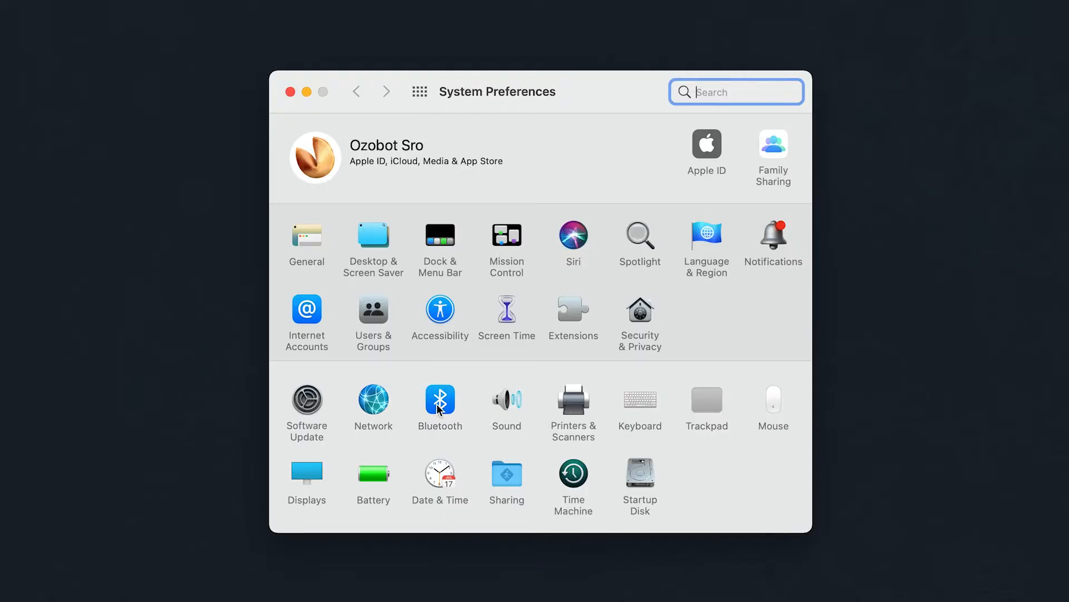
# Pair a single charging Evo, choosing Ozobot Evo from the found Bluetooth devices
pyautogui.click(440, 398)
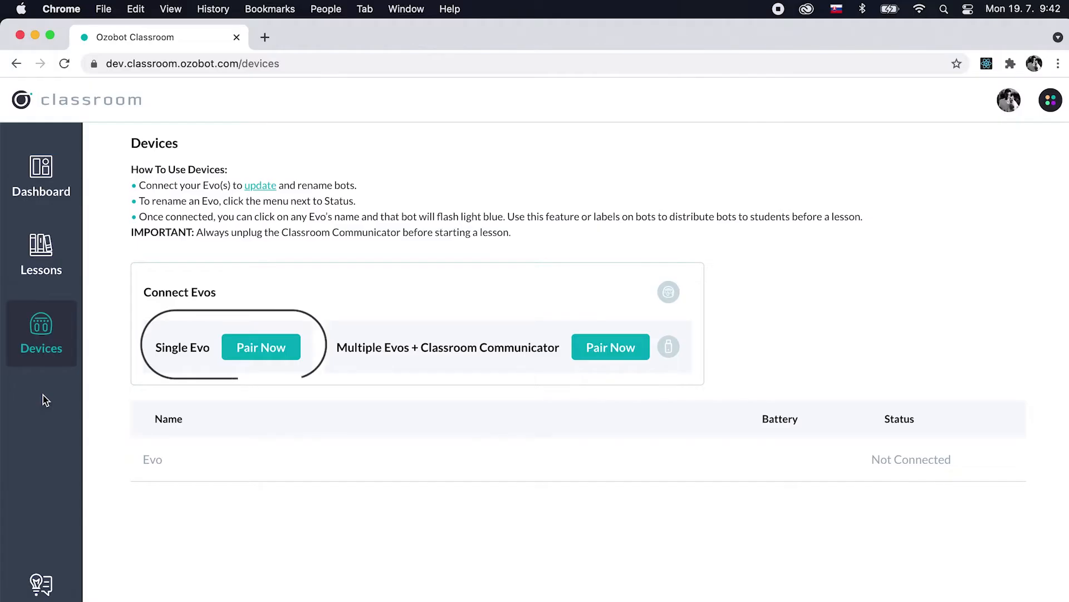
pyautogui.click(261, 348)
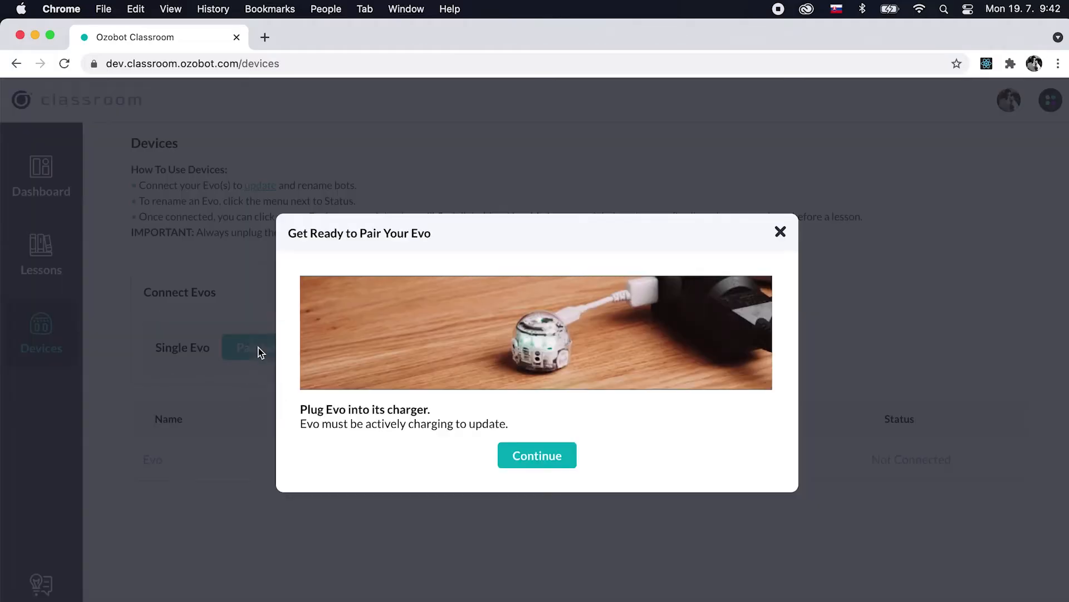
pyautogui.click(537, 454)
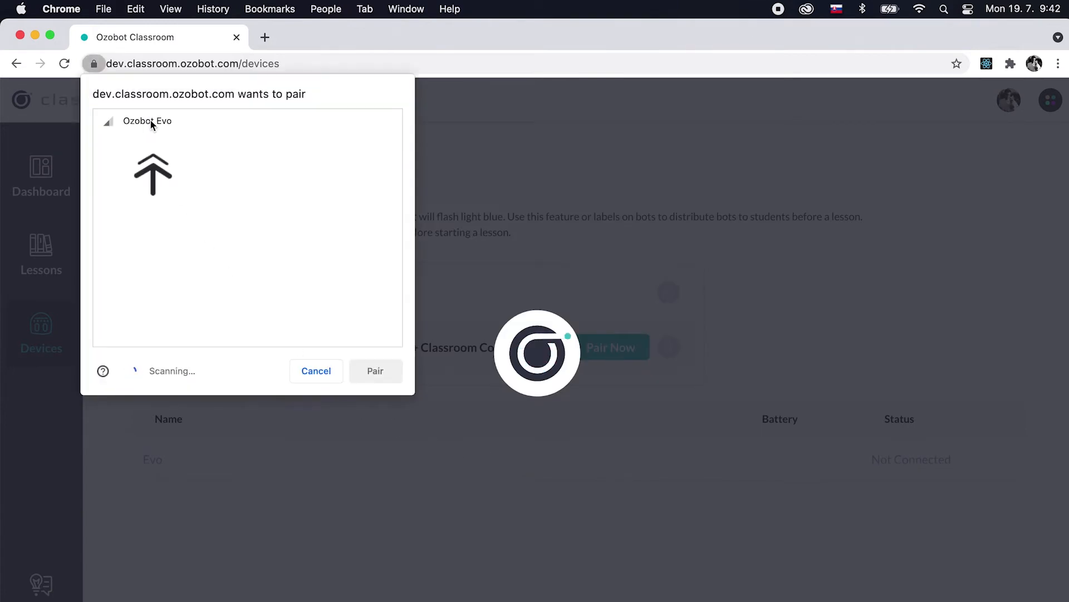
pyautogui.click(147, 120)
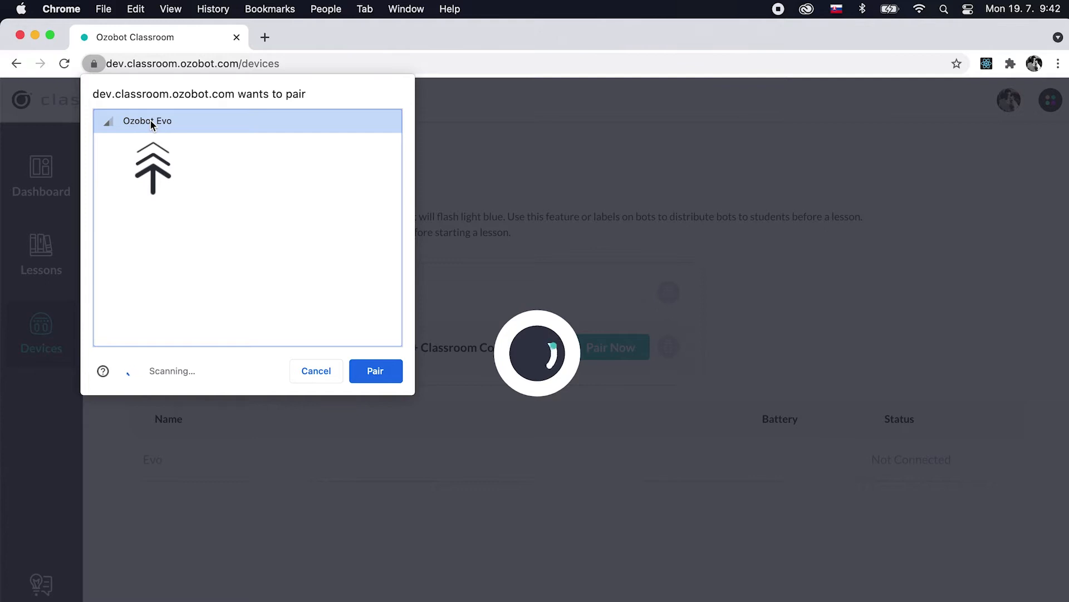
pyautogui.click(375, 370)
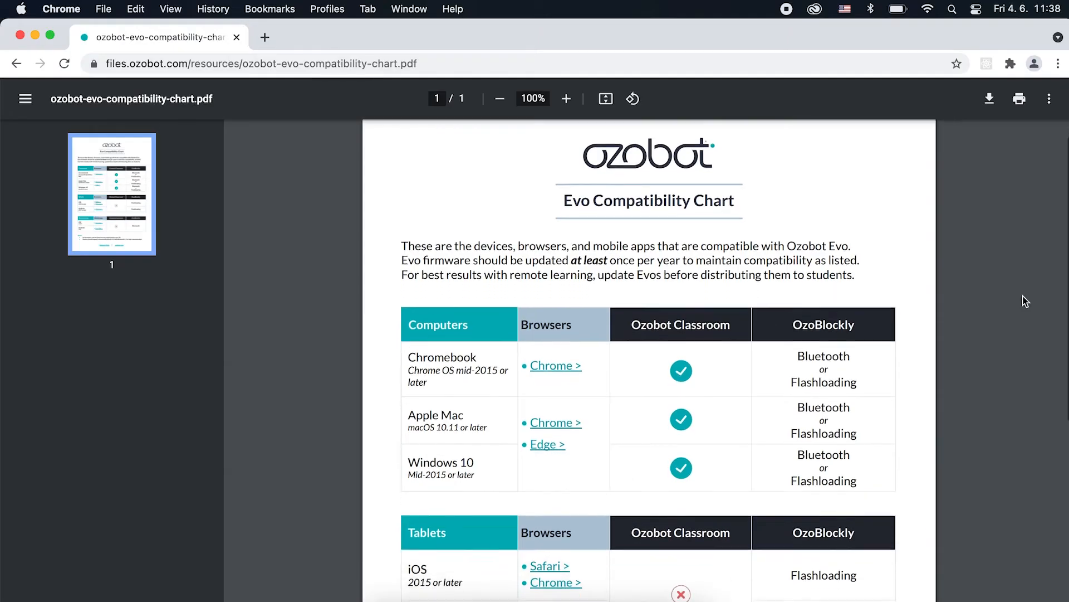
# Reach the Evo Compatibility Chart via ozo.bot/compatibility and the Help resources
pyautogui.click(265, 37)
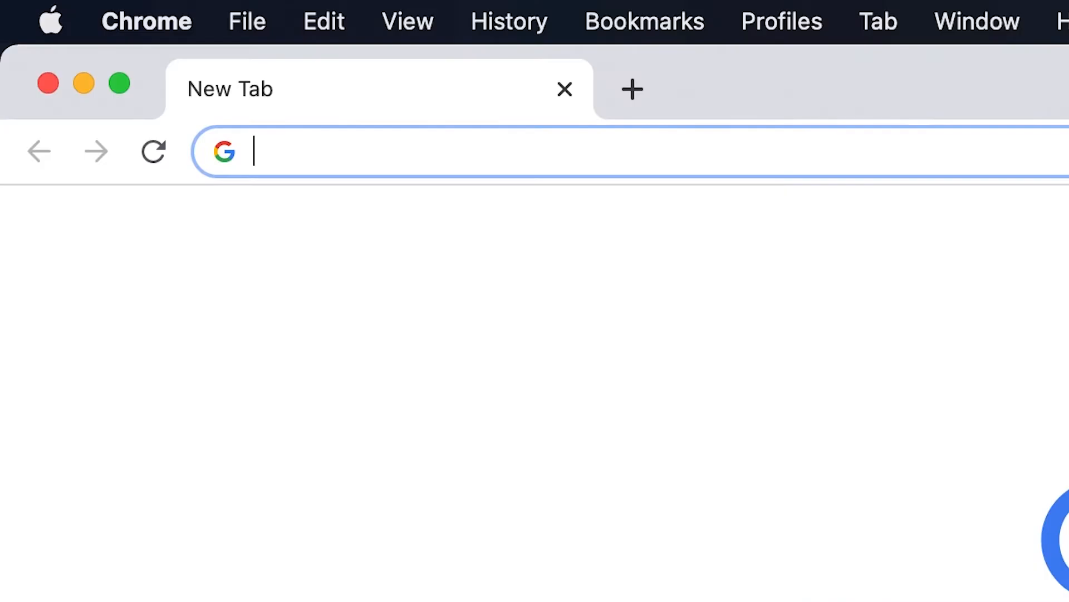
pyautogui.write('ozo.bot/compatibility')
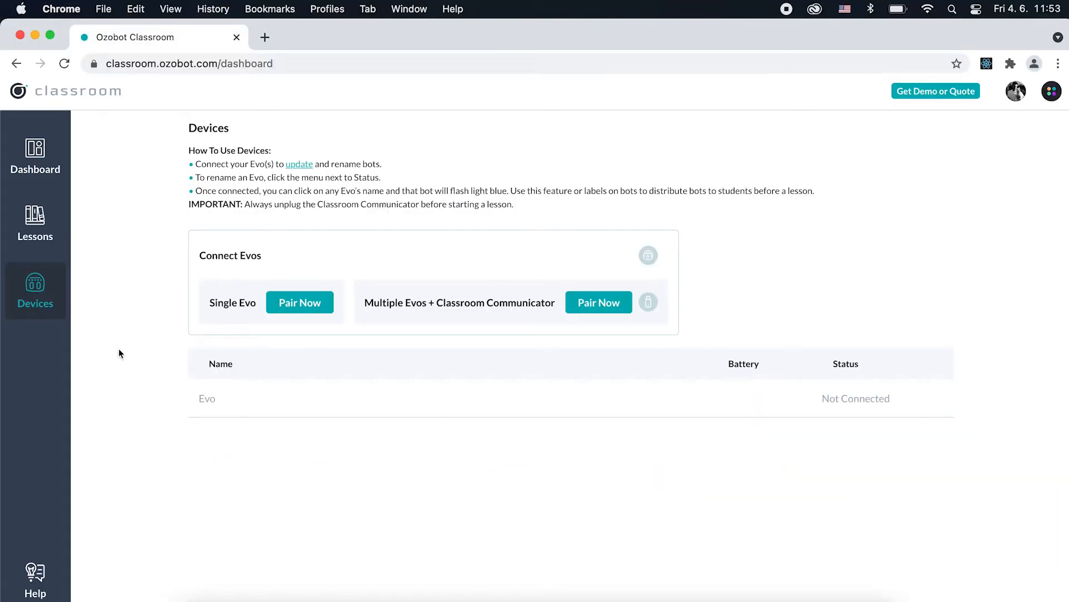
pyautogui.click(35, 578)
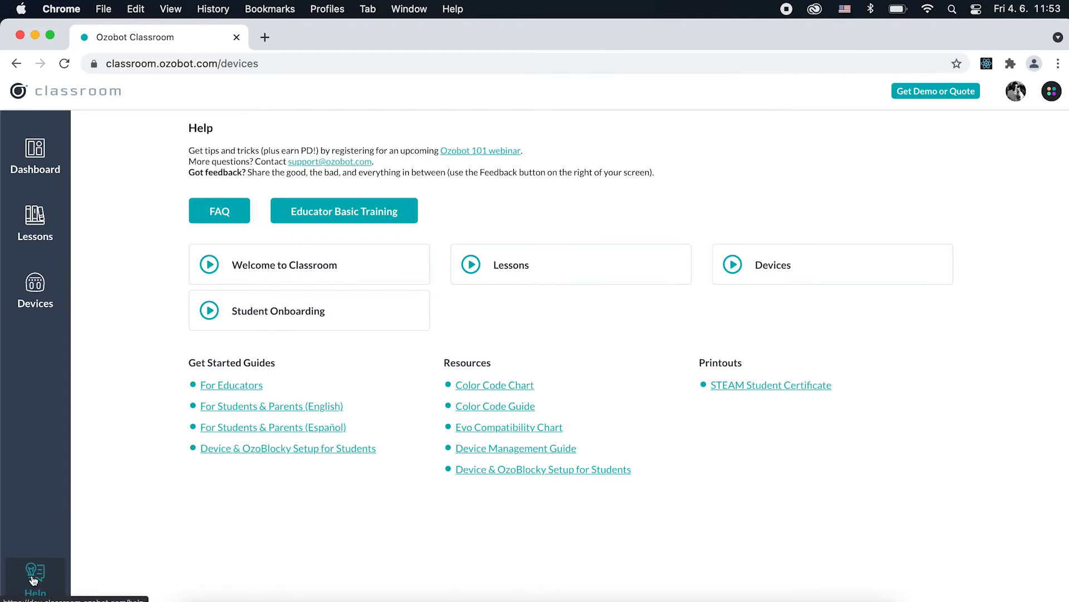
pyautogui.click(508, 427)
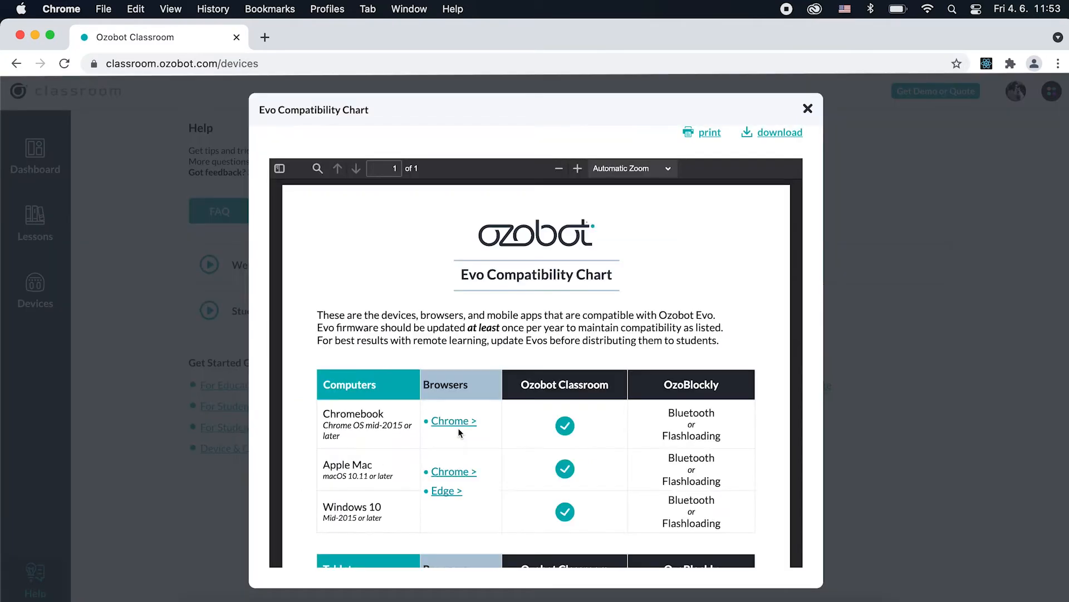
pyautogui.click(808, 108)
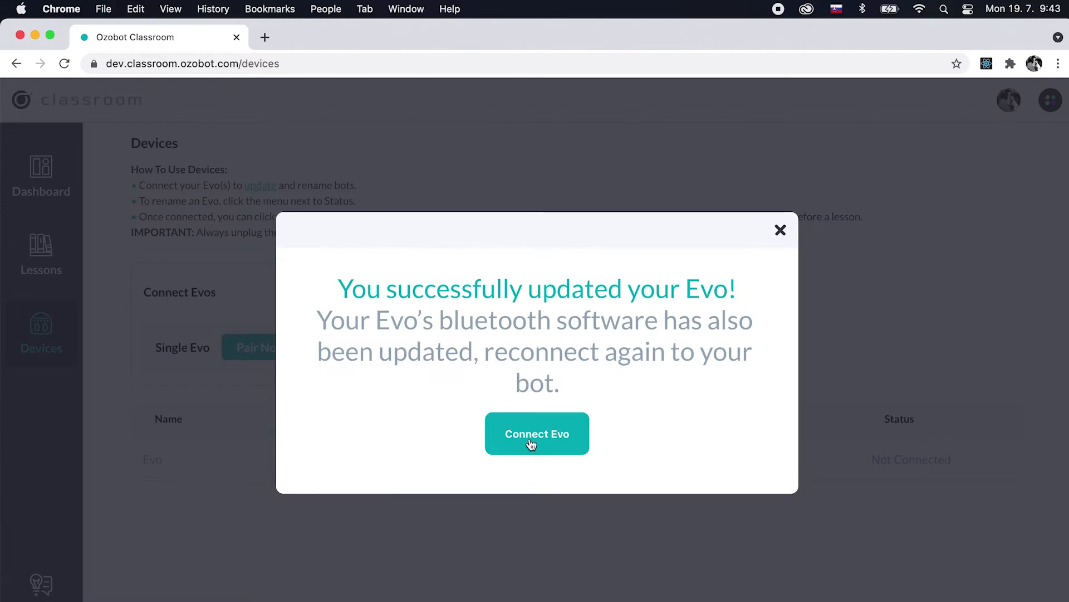
# Reconnect the updated Evo by pairing with Ozobot Evo from the found devices
pyautogui.click(537, 434)
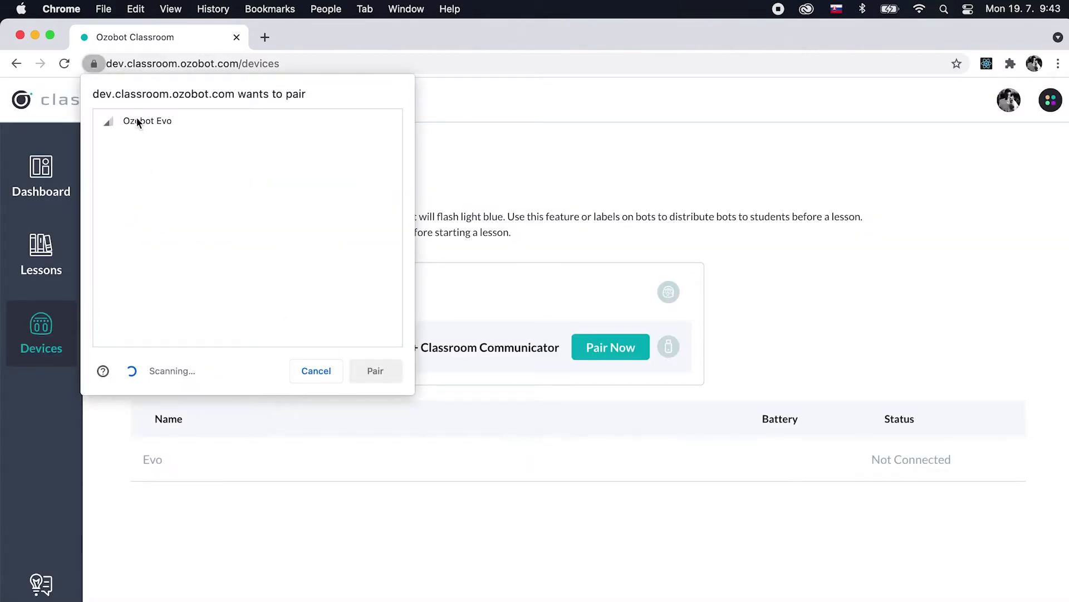
pyautogui.click(147, 120)
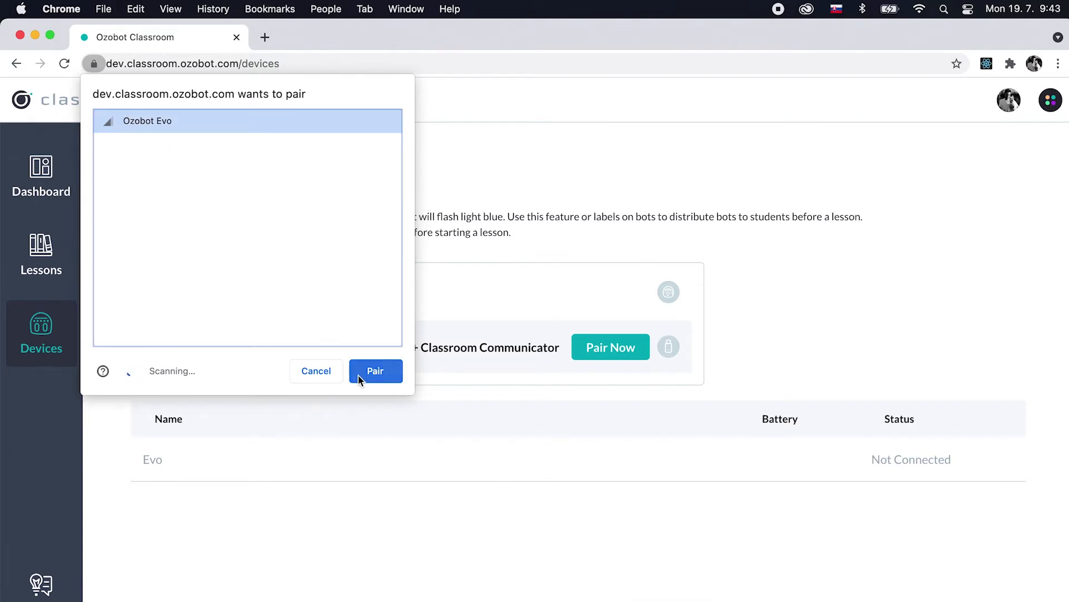
pyautogui.click(375, 370)
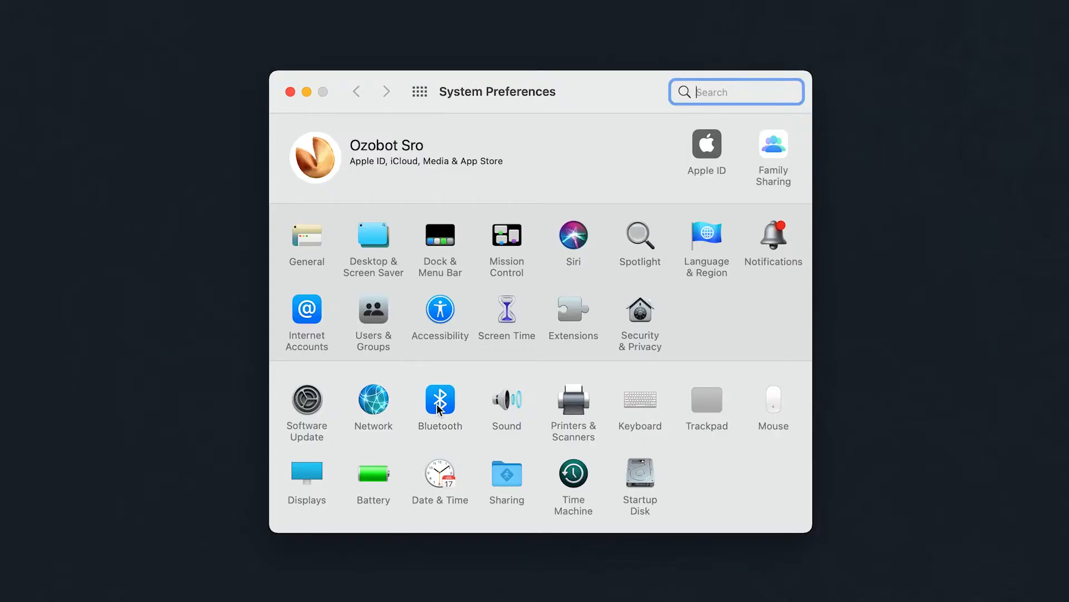
# Pair the OCC Classroom Communicator for multiple Evos, continuing past the charging instructions
pyautogui.click(440, 398)
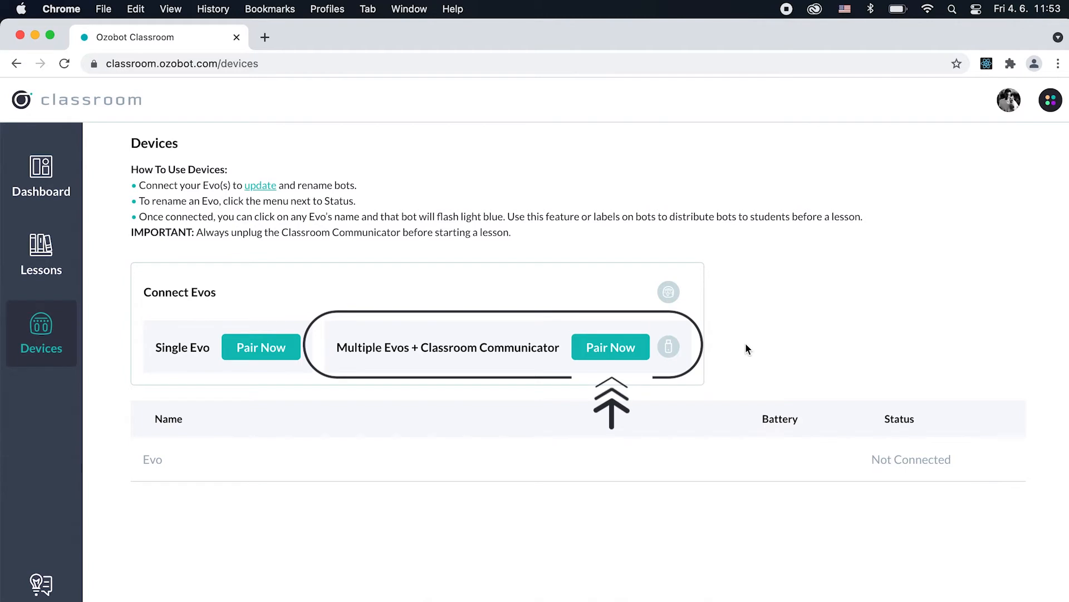
pyautogui.click(610, 348)
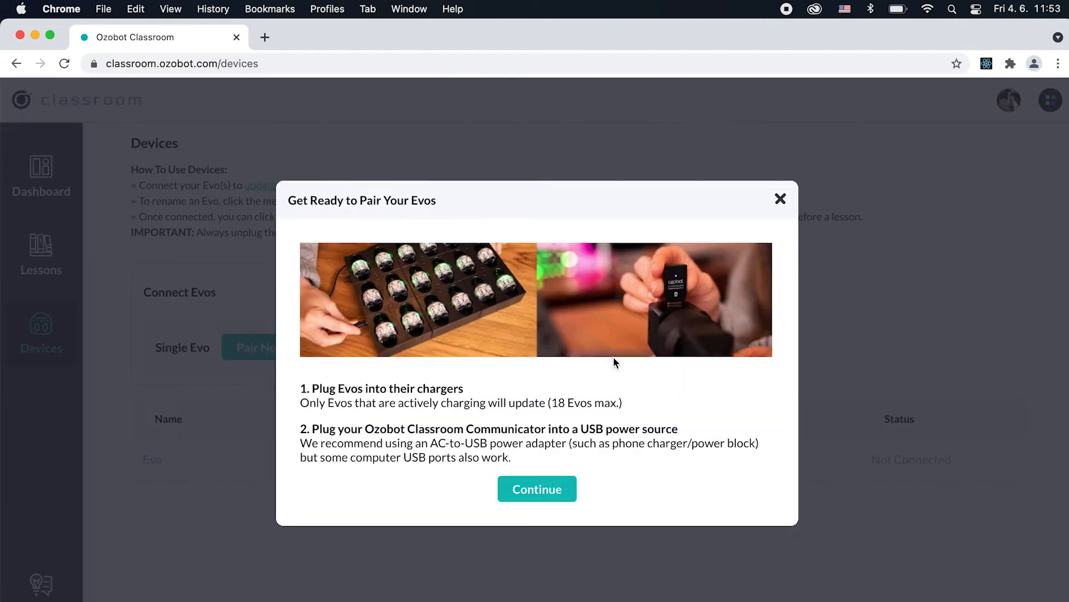
pyautogui.click(537, 489)
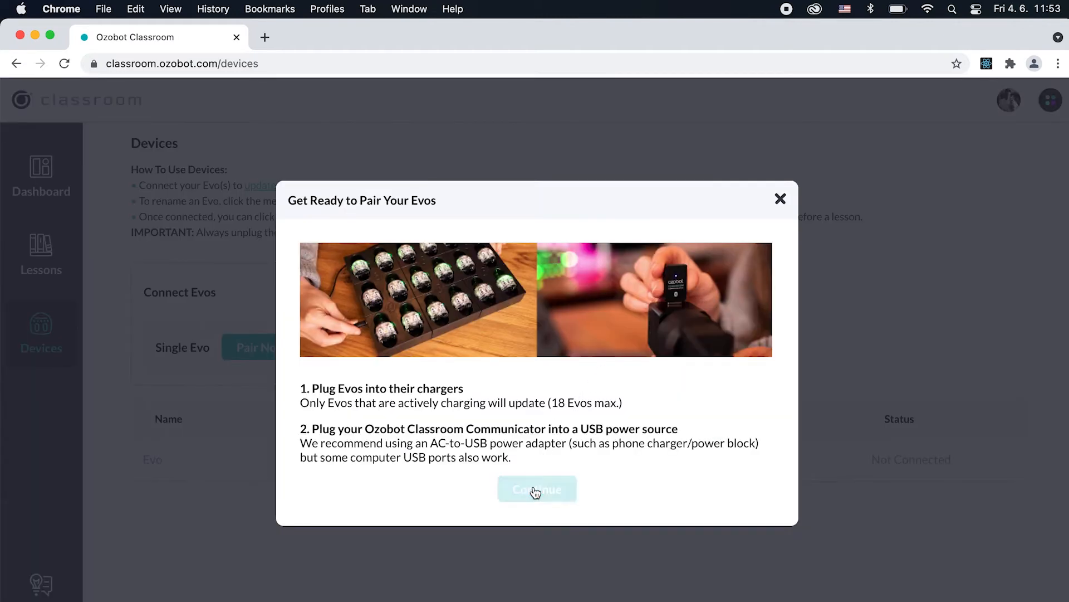
pyautogui.click(537, 489)
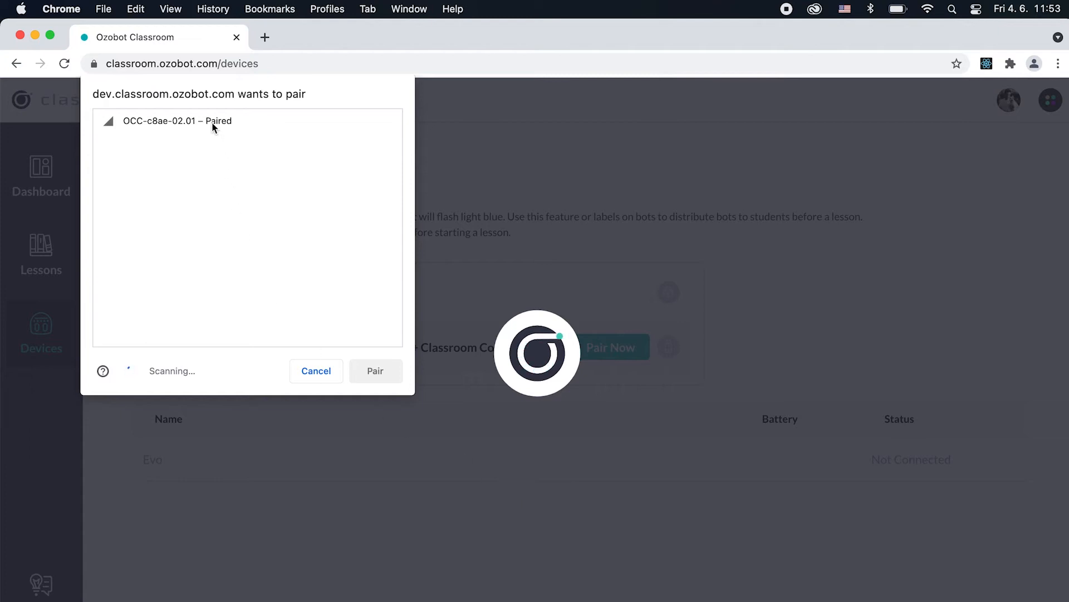
pyautogui.click(177, 120)
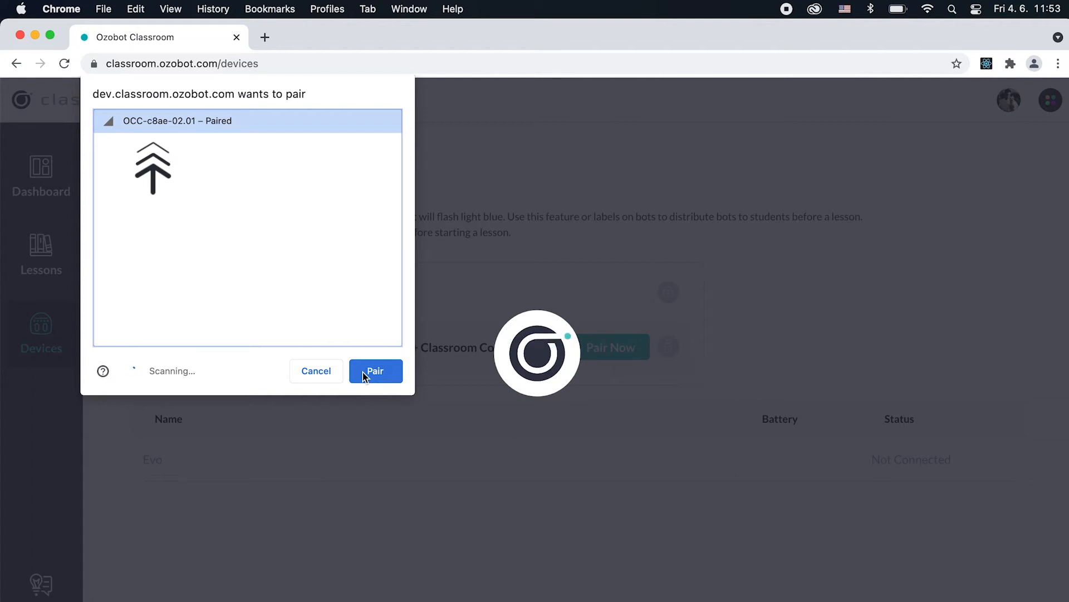
pyautogui.click(376, 370)
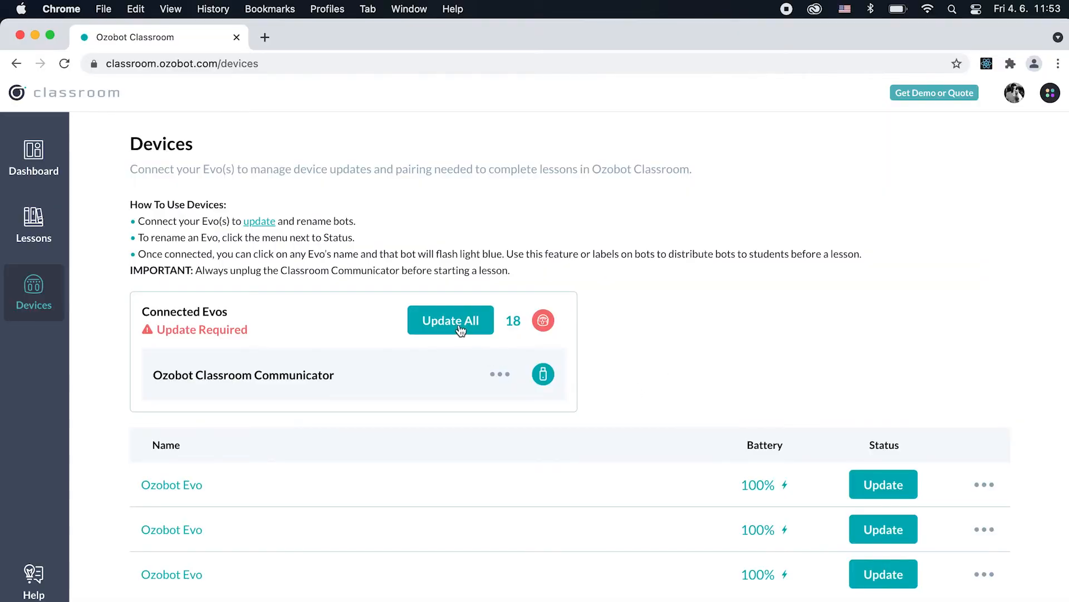
# Run Update All on the 18 connected Evos in the Connected Evos panel
pyautogui.click(450, 320)
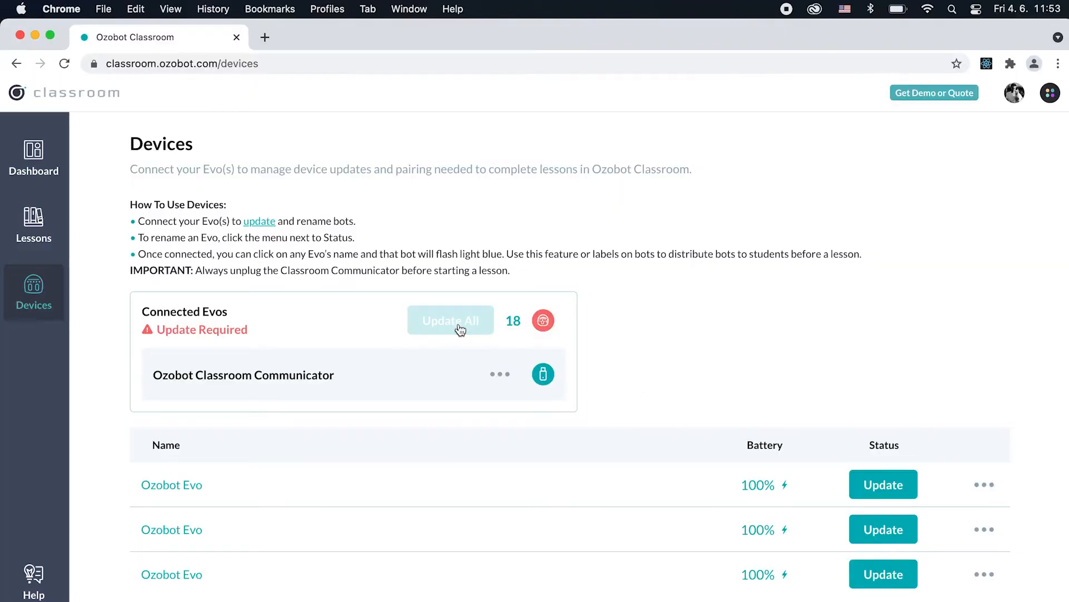
pyautogui.click(450, 321)
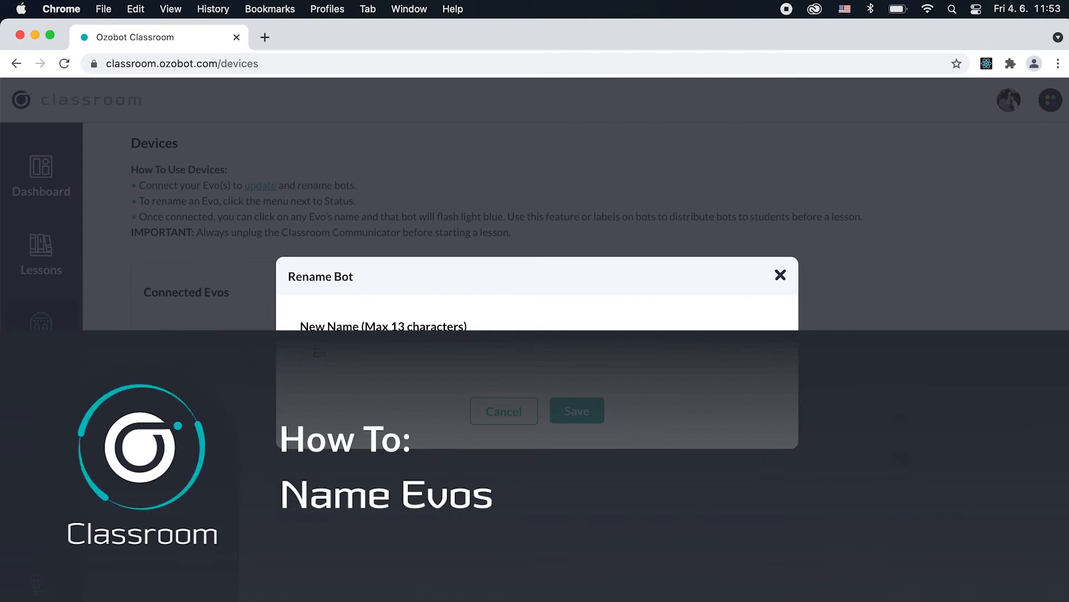
# Rename the first connected Evo from its options menu, entering 'E8' as the new name
pyautogui.click(780, 274)
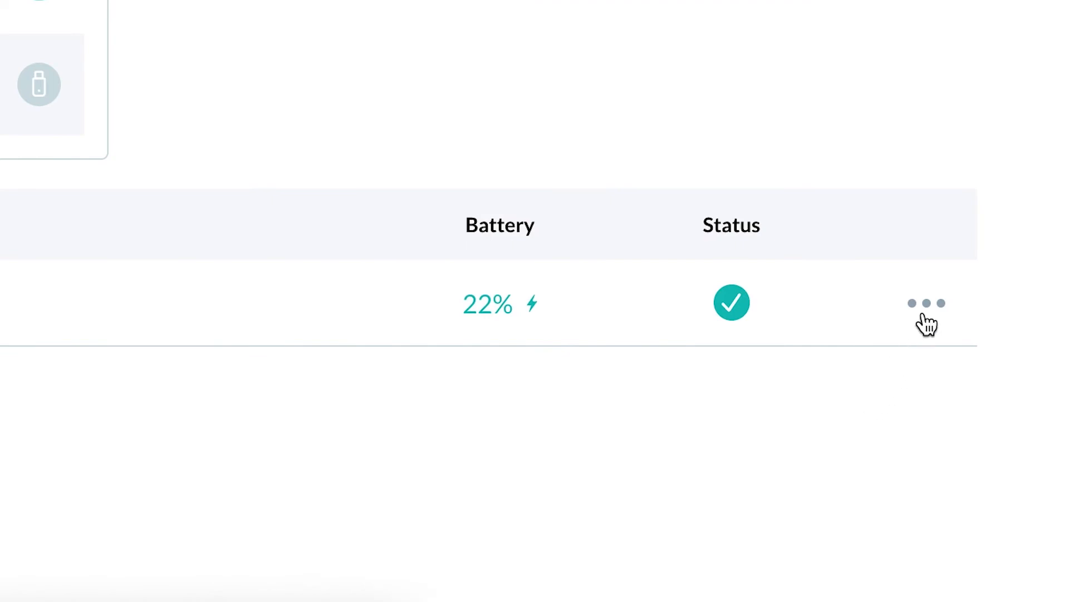
pyautogui.click(925, 303)
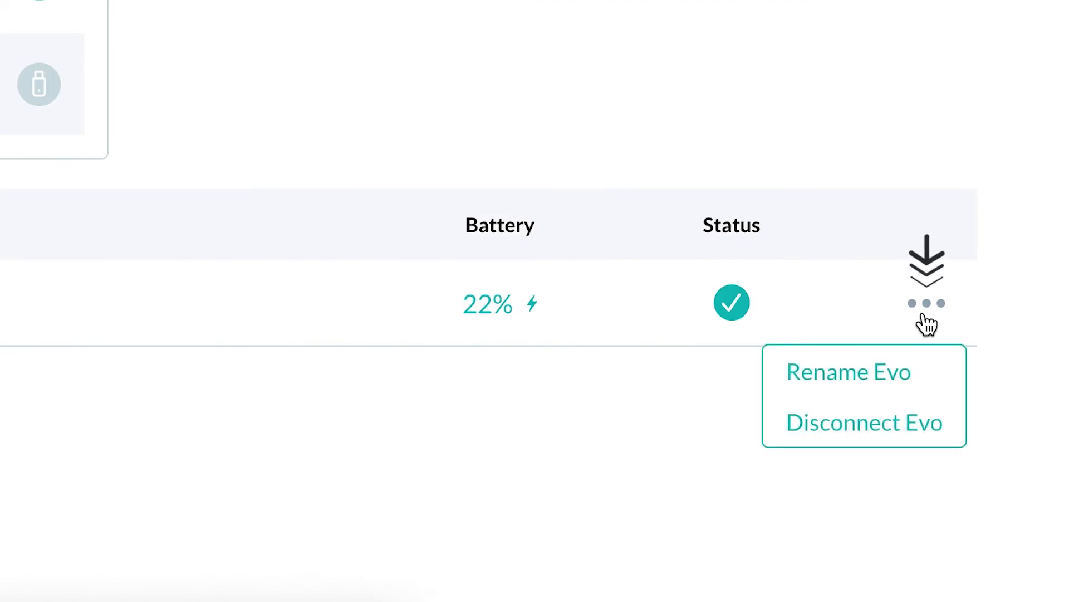
pyautogui.moveTo(895, 367)
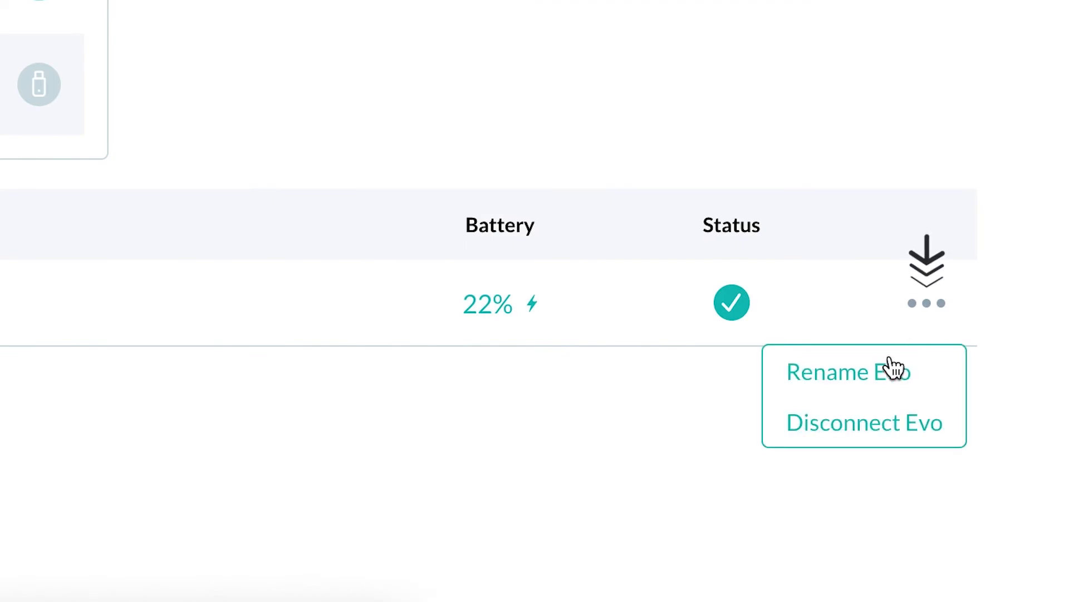
pyautogui.click(829, 372)
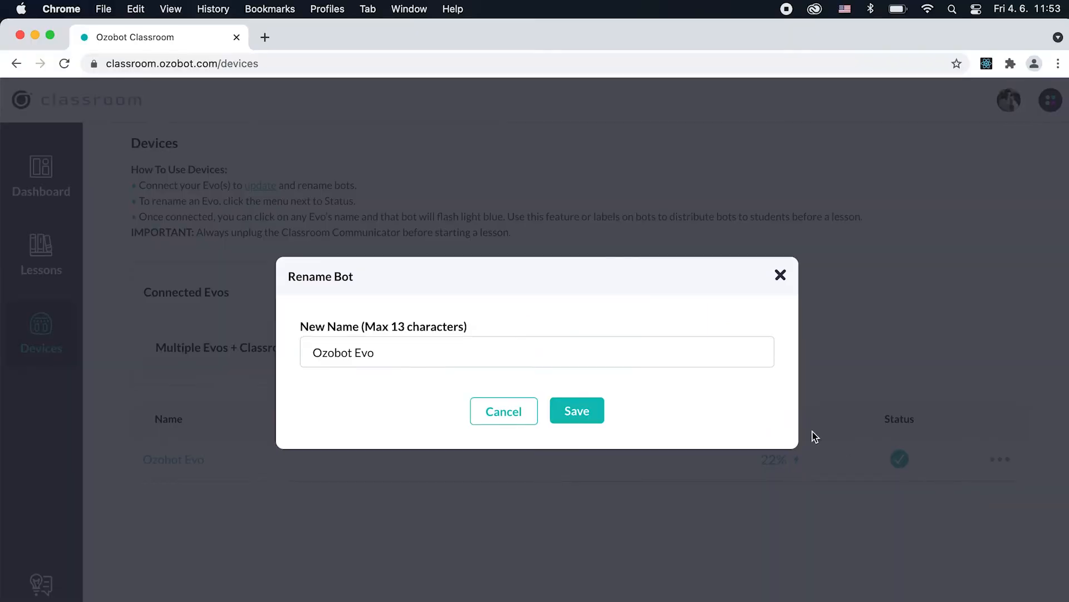
pyautogui.write('E')
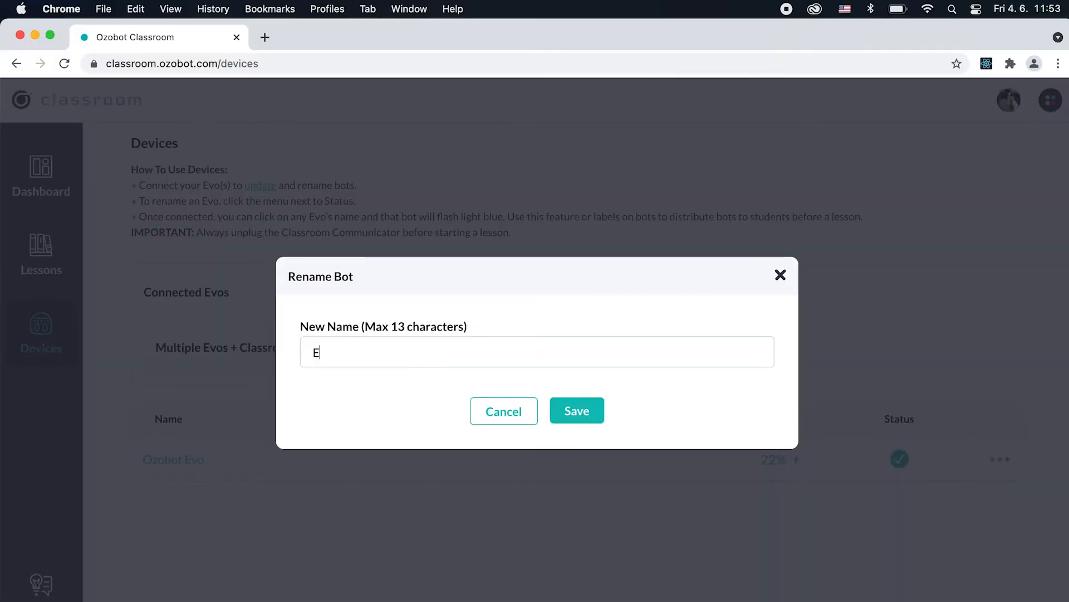
pyautogui.write('8')
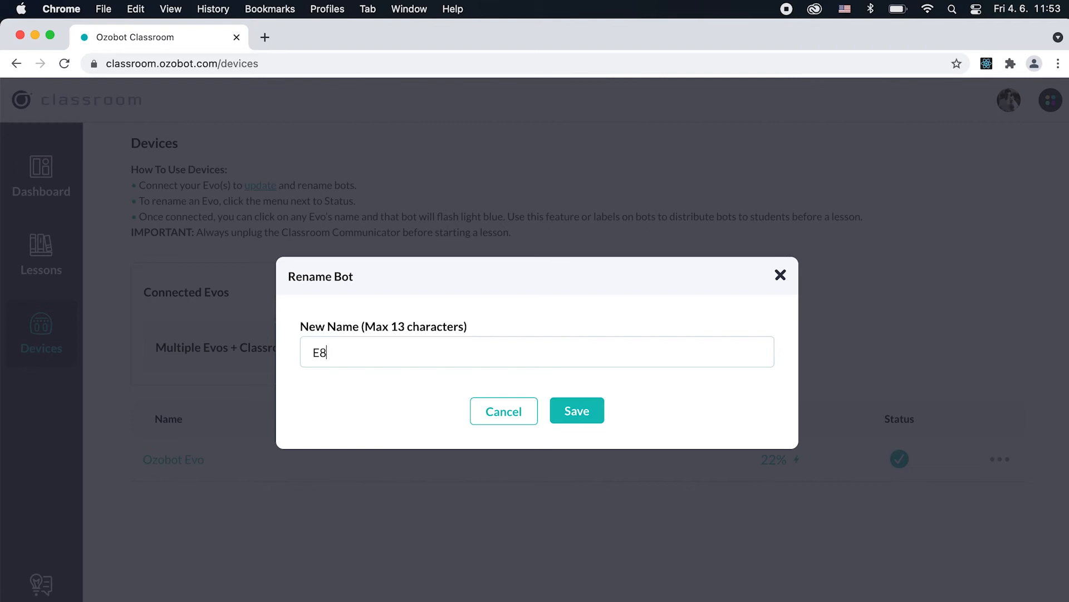
pyautogui.click(576, 410)
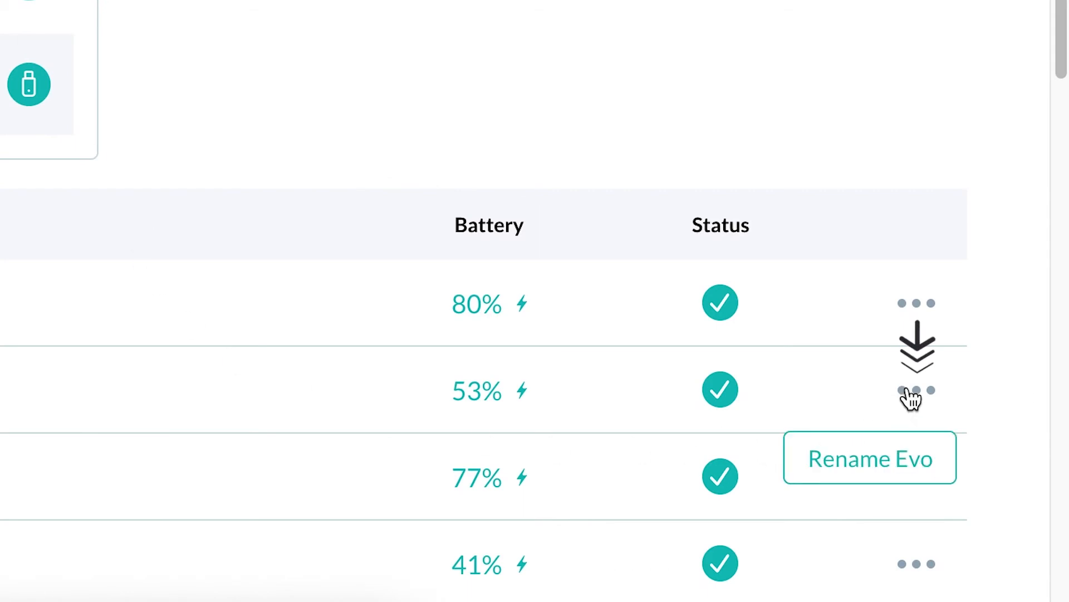
# Rename the second connected Evo to 'OZO 2' and save it
pyautogui.click(870, 458)
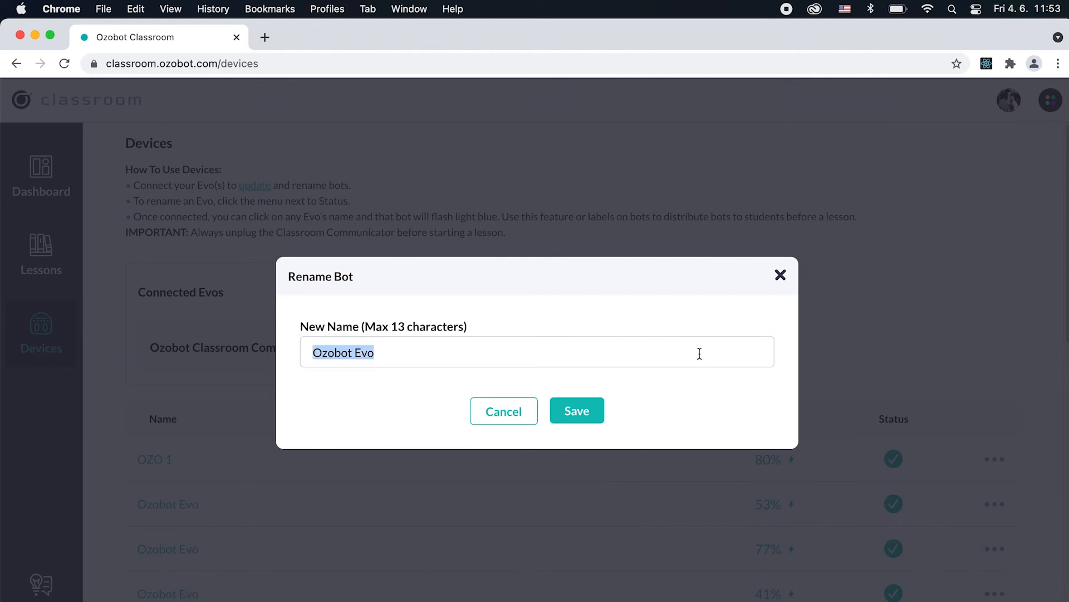
pyautogui.write('OZO 2')
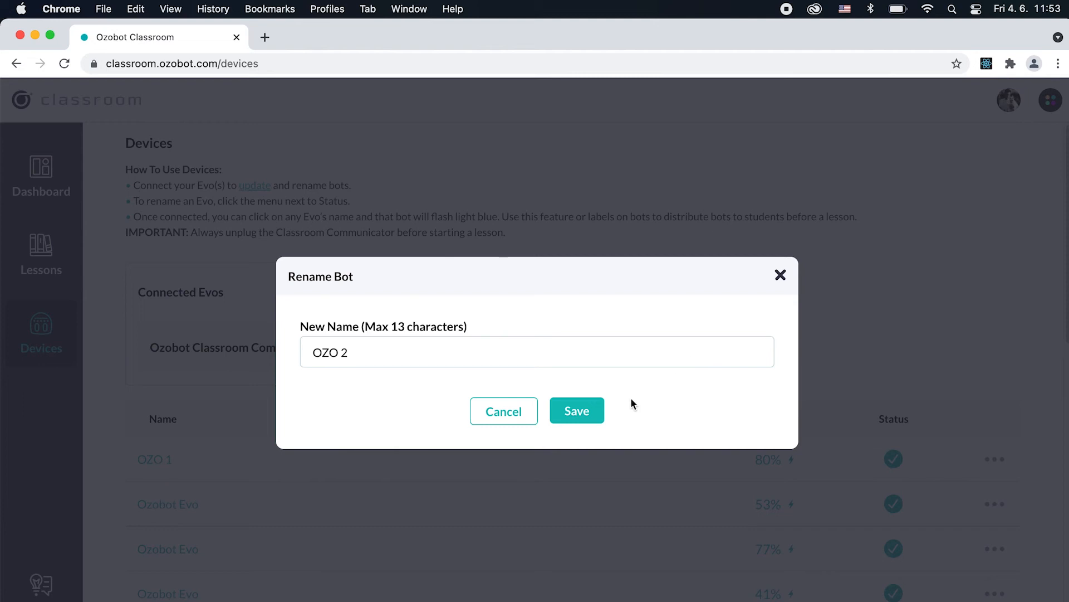
pyautogui.click(575, 411)
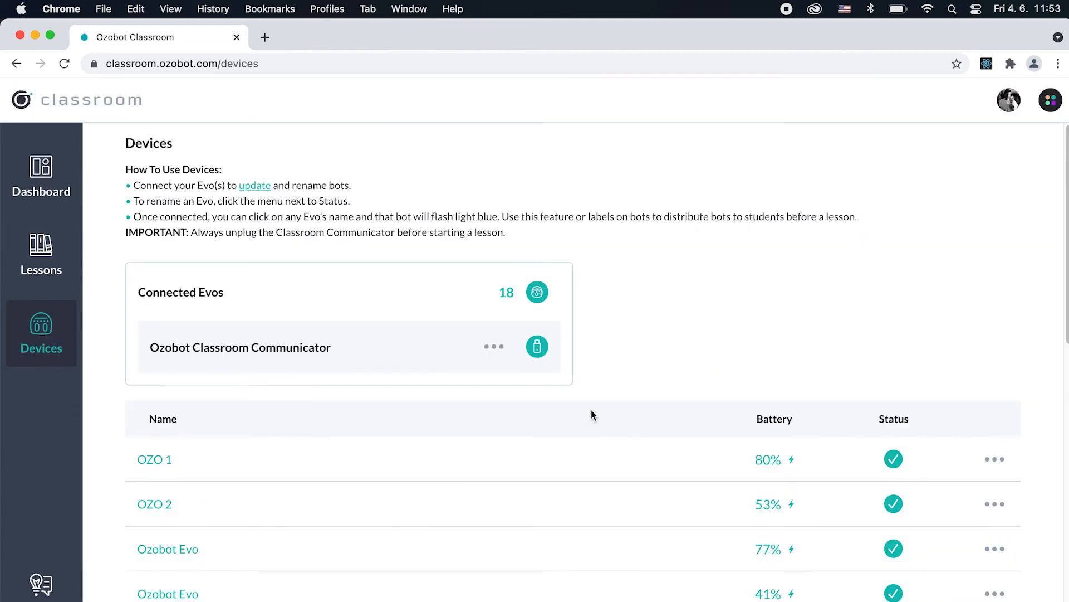